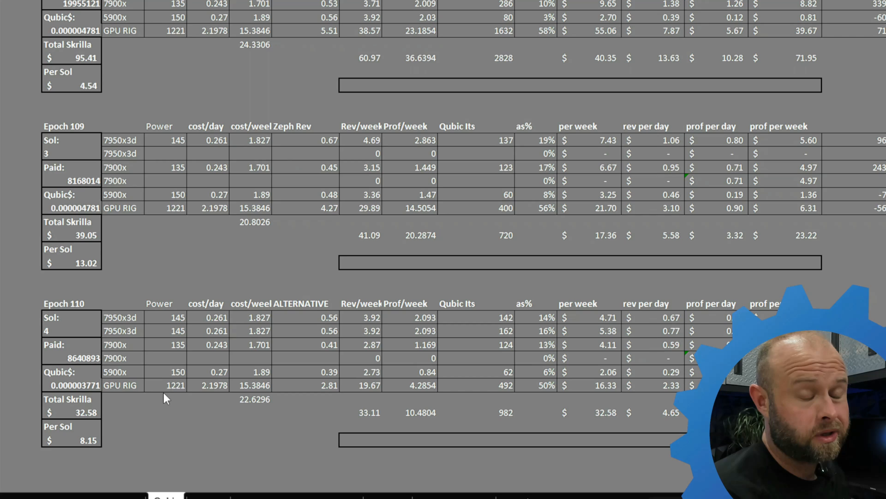
pyautogui.moveTo(142, 372)
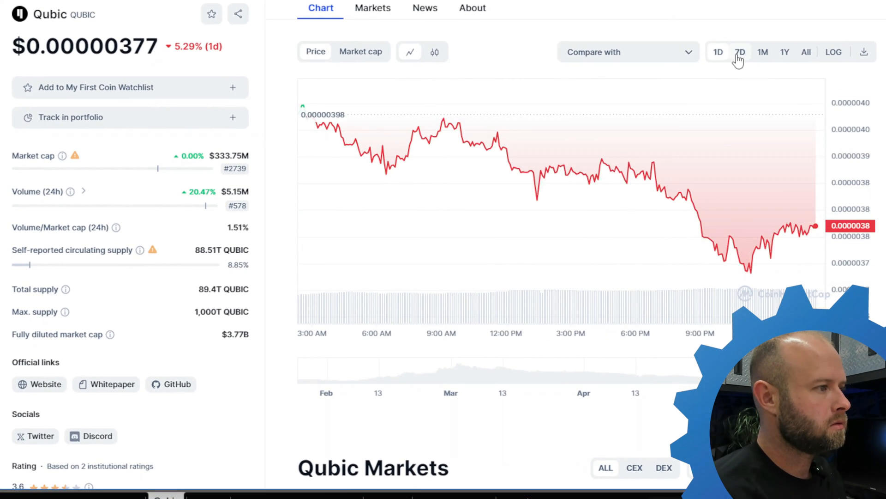
# Step: Switch the Qubic chart to the 1Y range to see its one-year price history
pyautogui.click(785, 52)
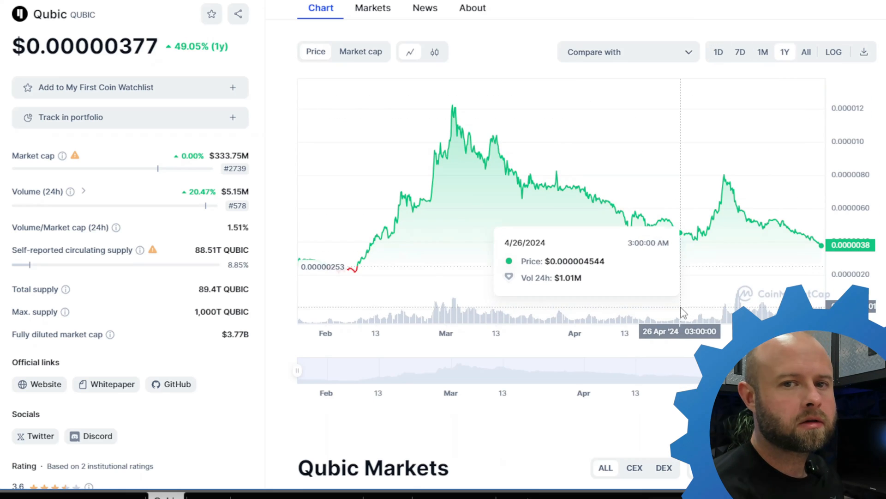
pyautogui.moveTo(732, 182)
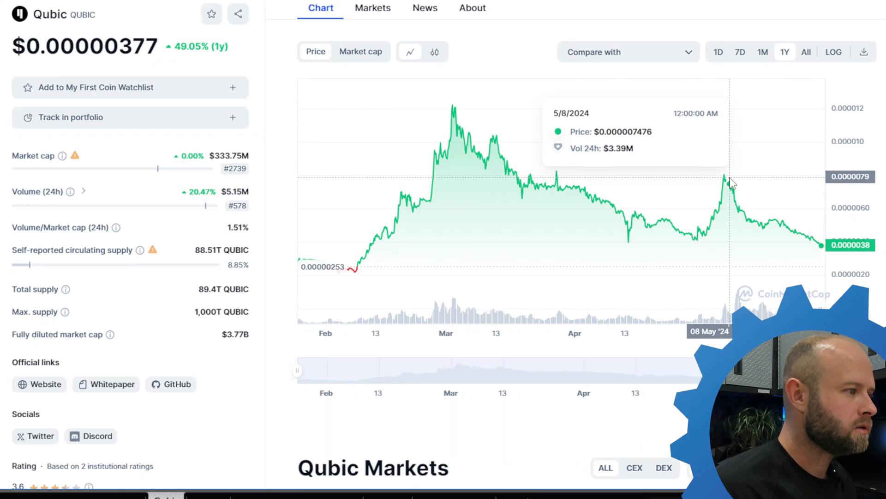
pyautogui.moveTo(726, 181)
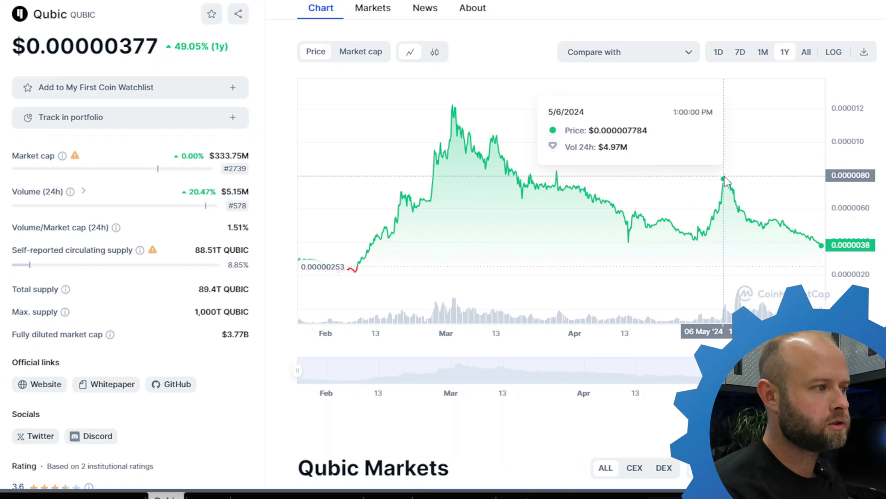
pyautogui.moveTo(726, 181)
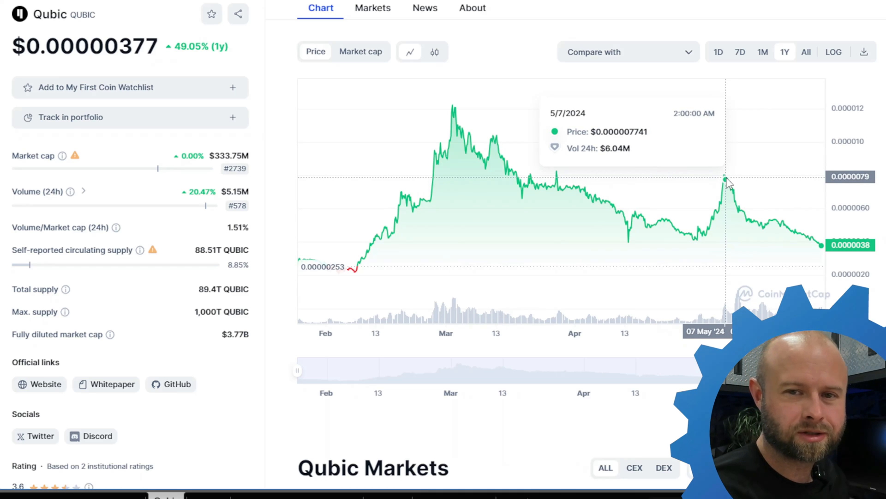
pyautogui.moveTo(820, 257)
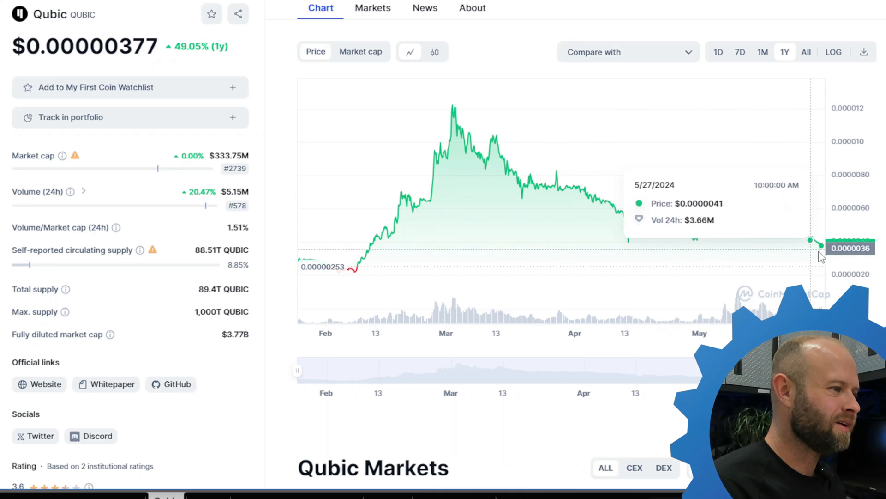
pyautogui.moveTo(807, 261)
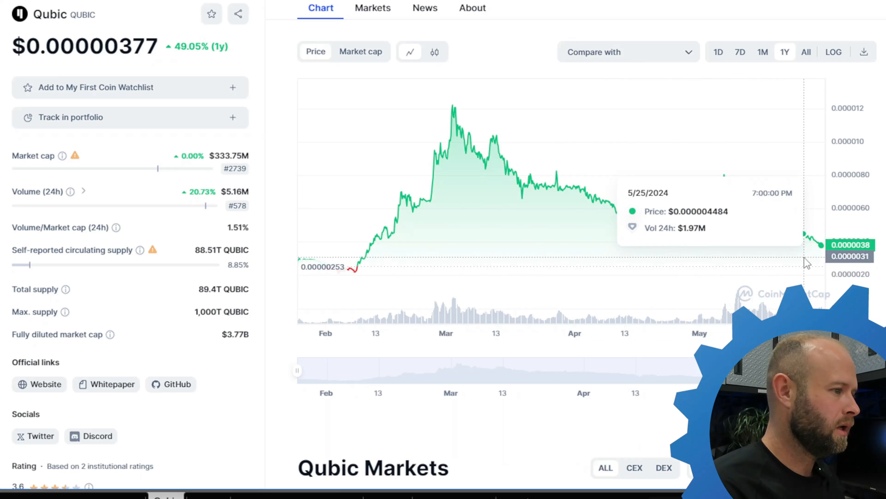
pyautogui.moveTo(371, 267)
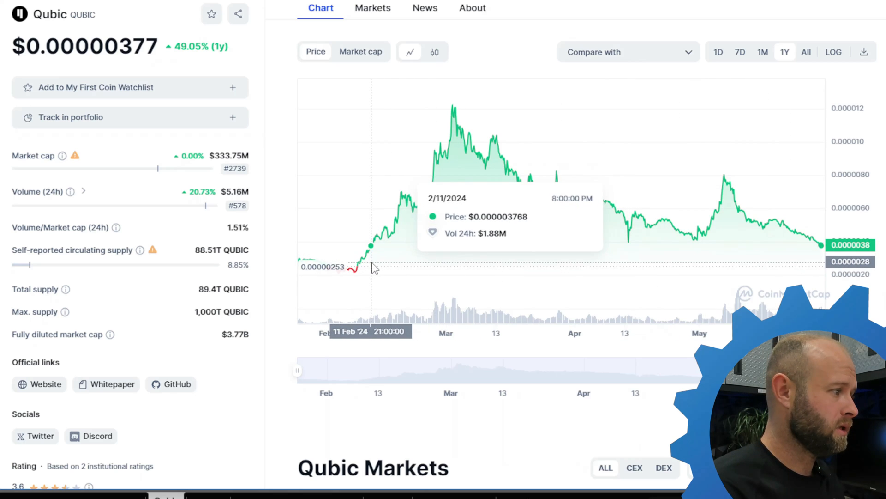
pyautogui.moveTo(355, 290)
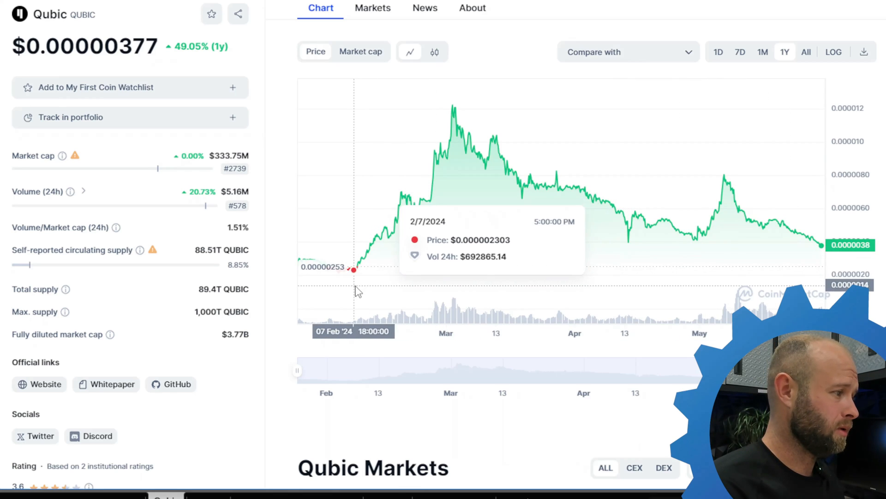
pyautogui.moveTo(362, 291)
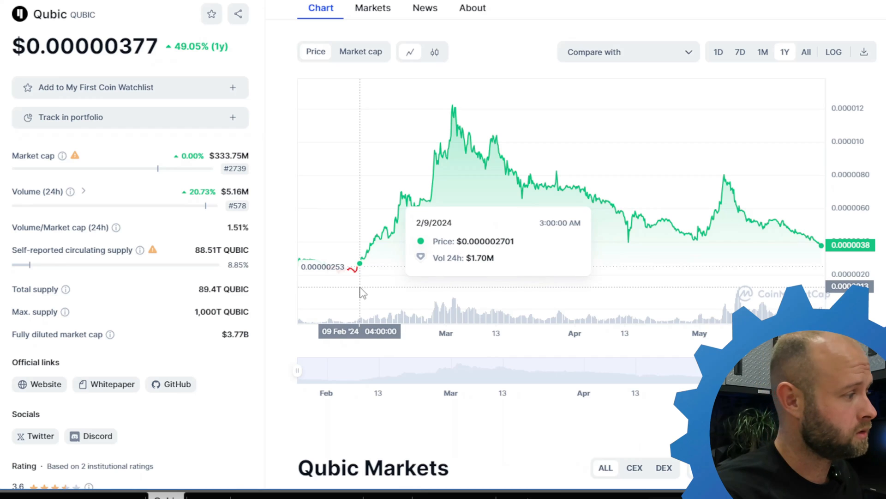
pyautogui.moveTo(362, 292)
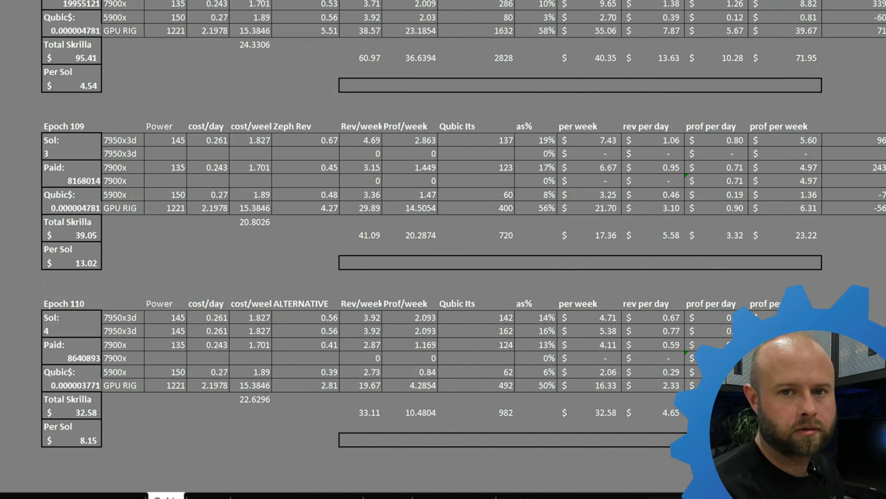
pyautogui.moveTo(698, 174)
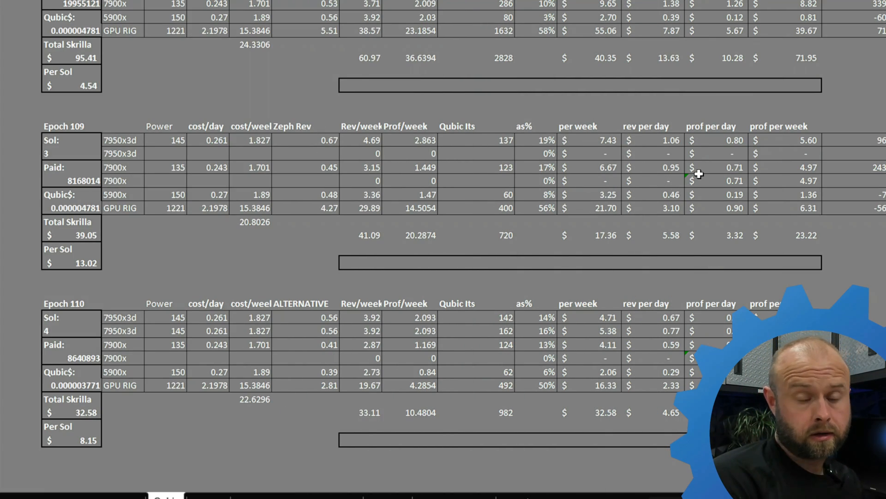
pyautogui.moveTo(267, 371)
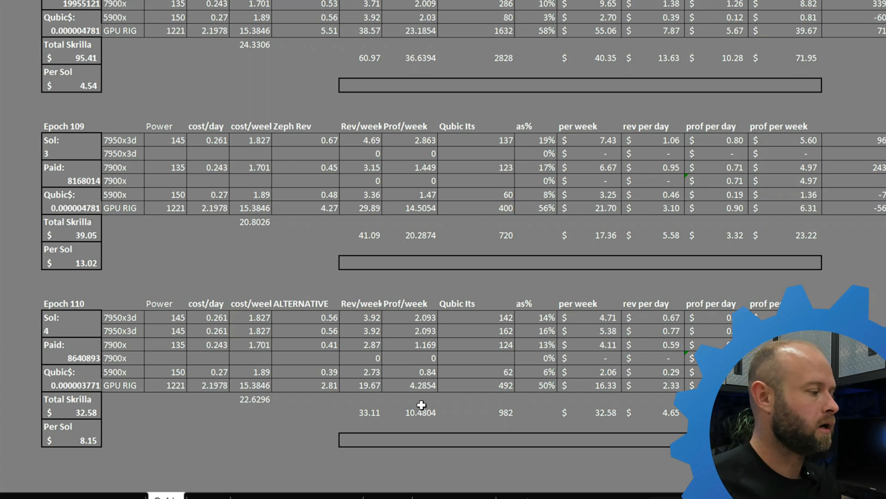
pyautogui.moveTo(286, 232)
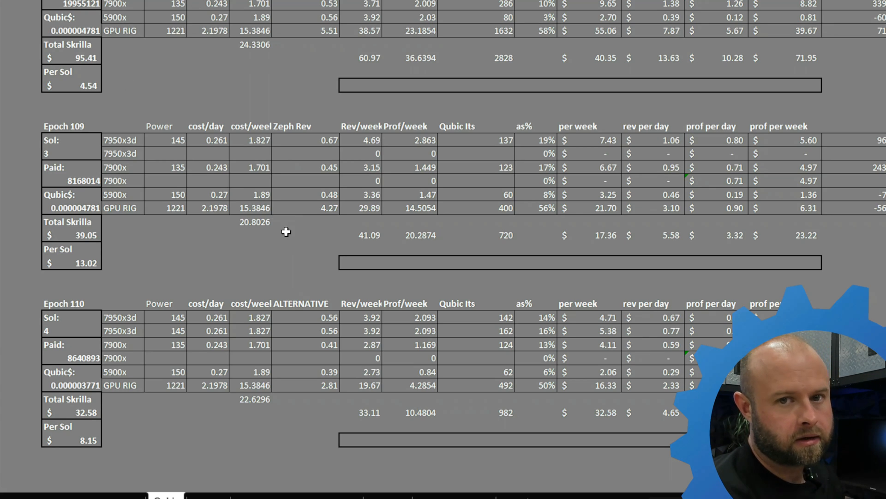
pyautogui.scroll(-3)
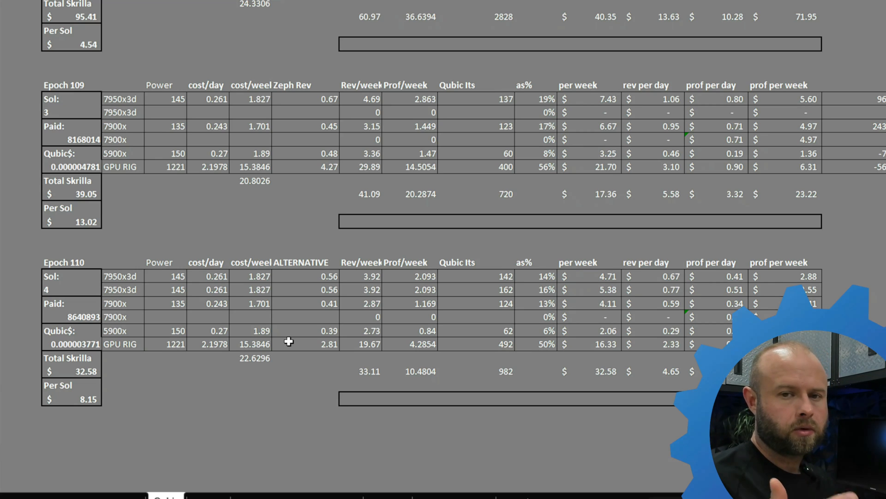
pyautogui.moveTo(335, 304)
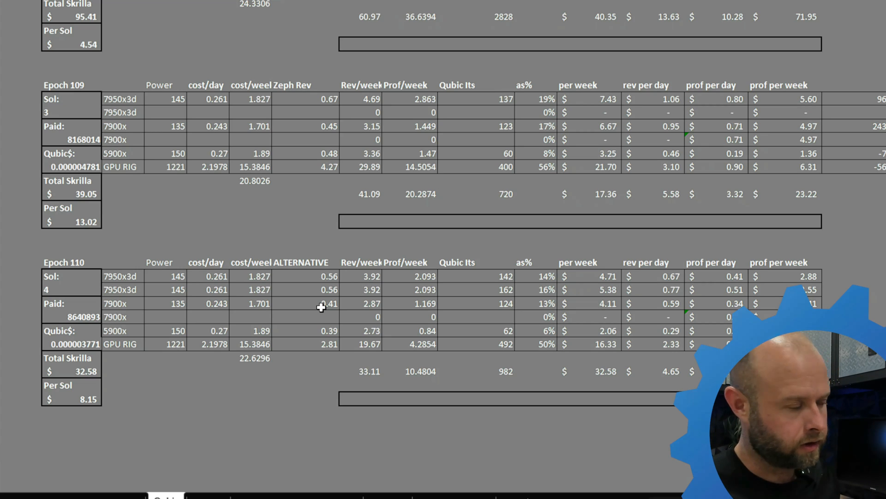
pyautogui.moveTo(386, 378)
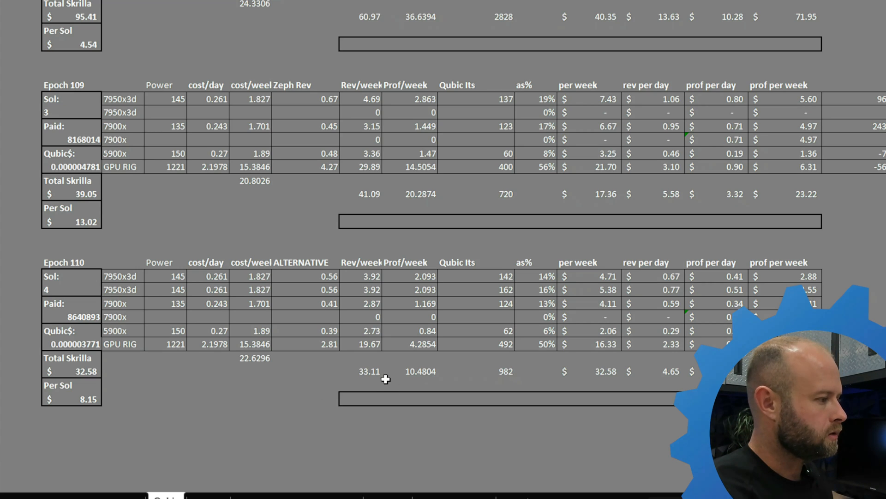
pyautogui.moveTo(534, 383)
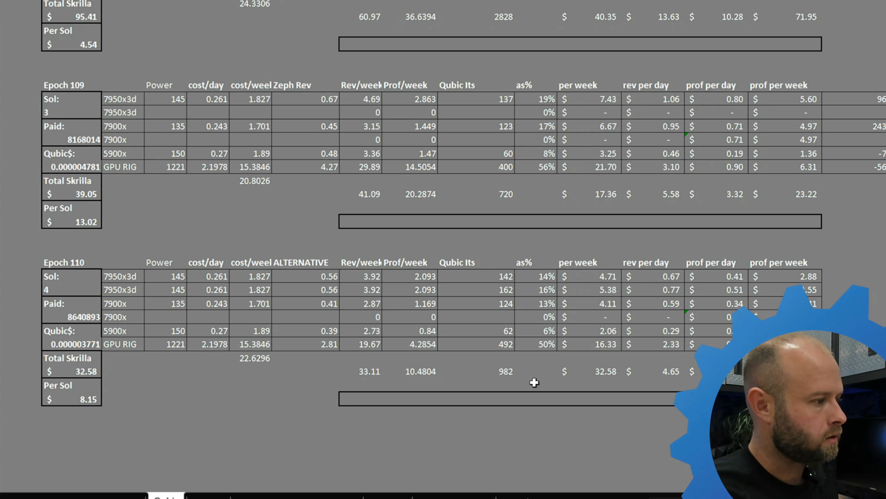
pyautogui.moveTo(645, 368)
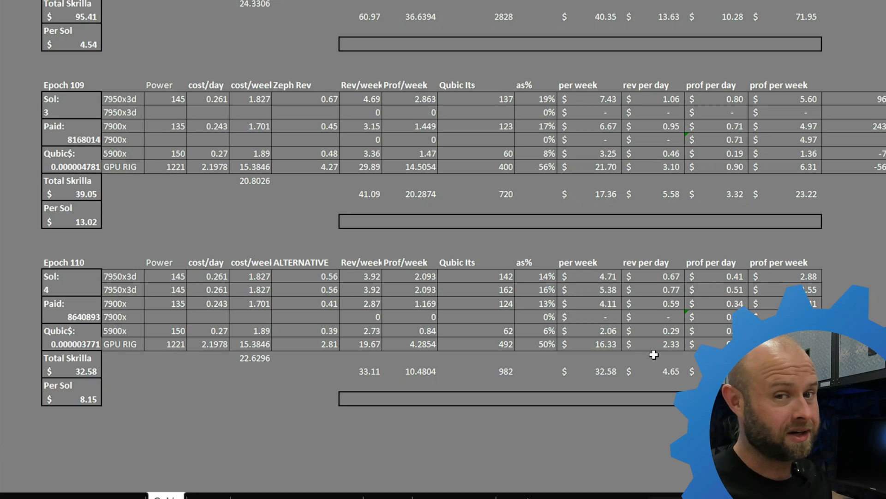
pyautogui.moveTo(577, 300)
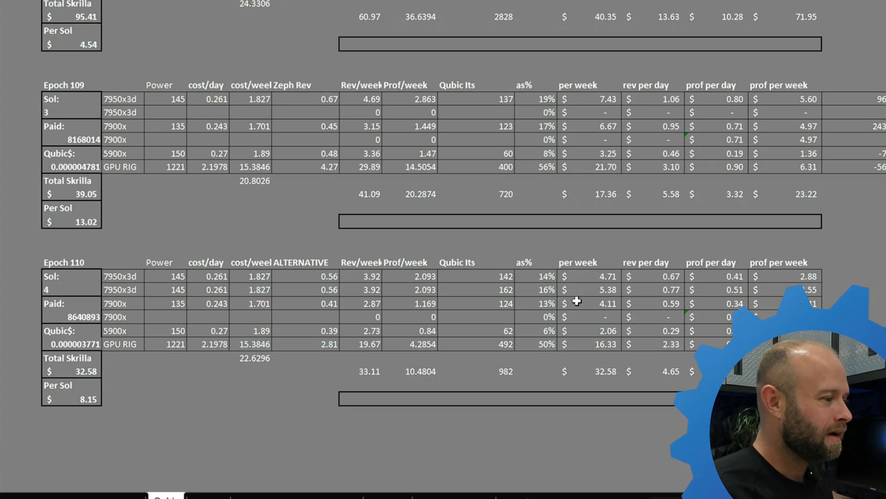
pyautogui.moveTo(380, 433)
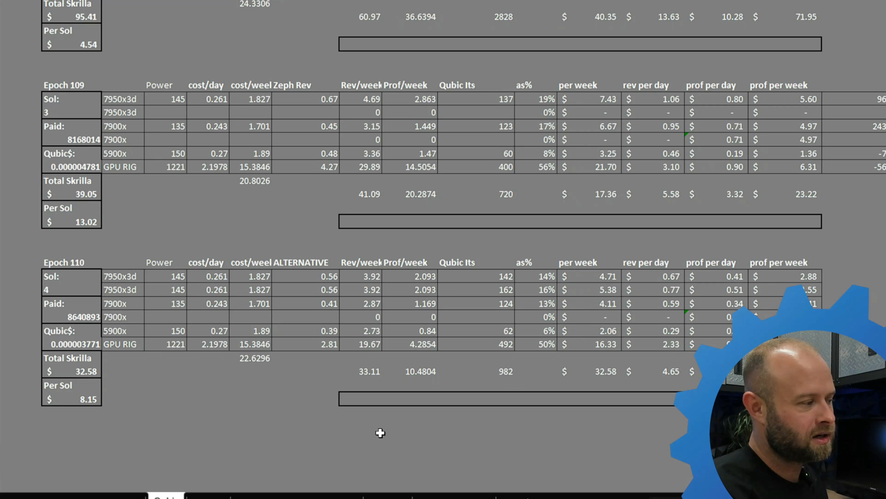
pyautogui.moveTo(394, 411)
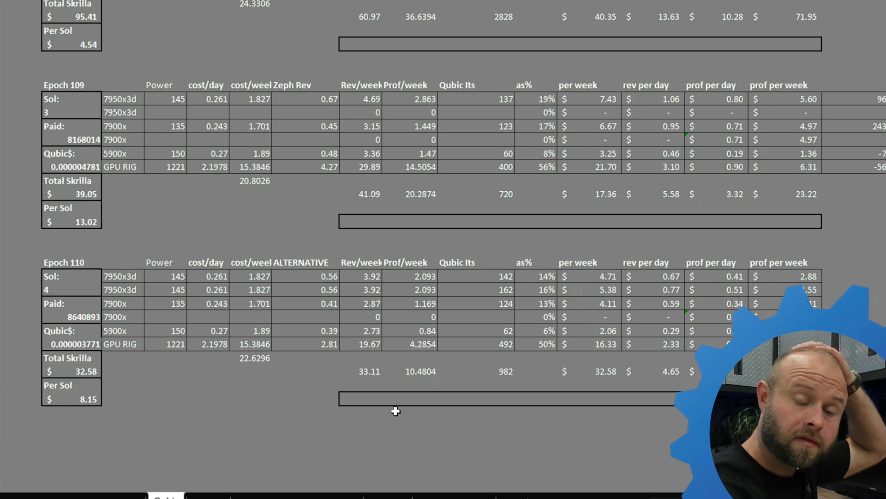
pyautogui.moveTo(380, 388)
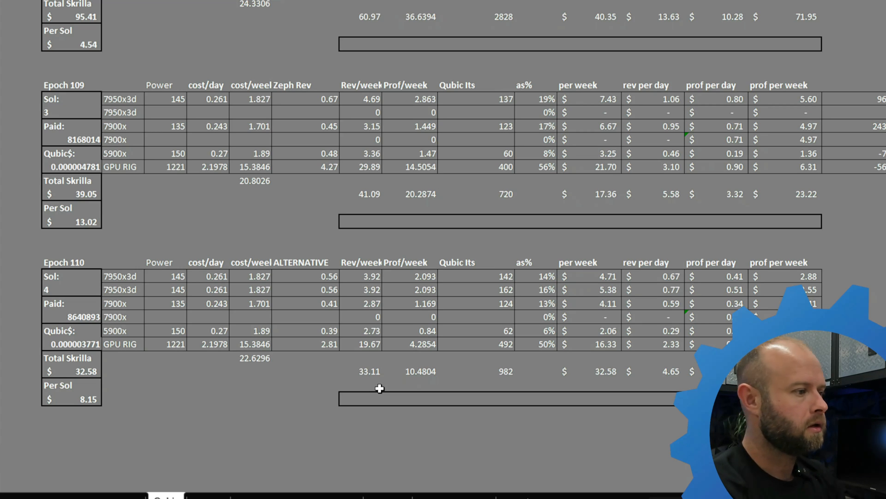
pyautogui.moveTo(362, 384)
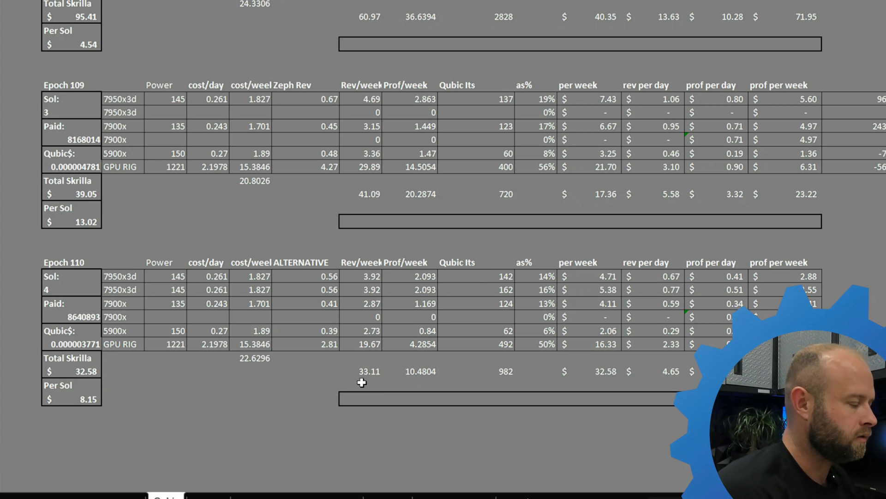
pyautogui.moveTo(375, 375)
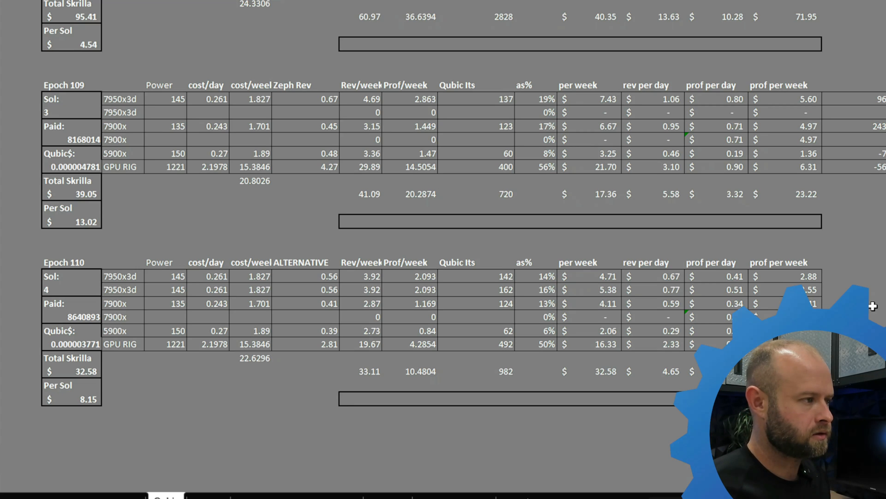
pyautogui.scroll(-3)
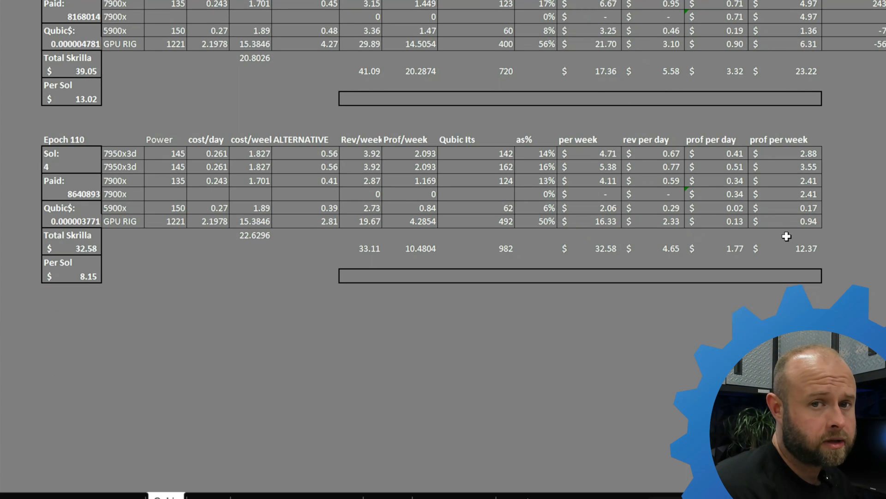
pyautogui.scroll(3)
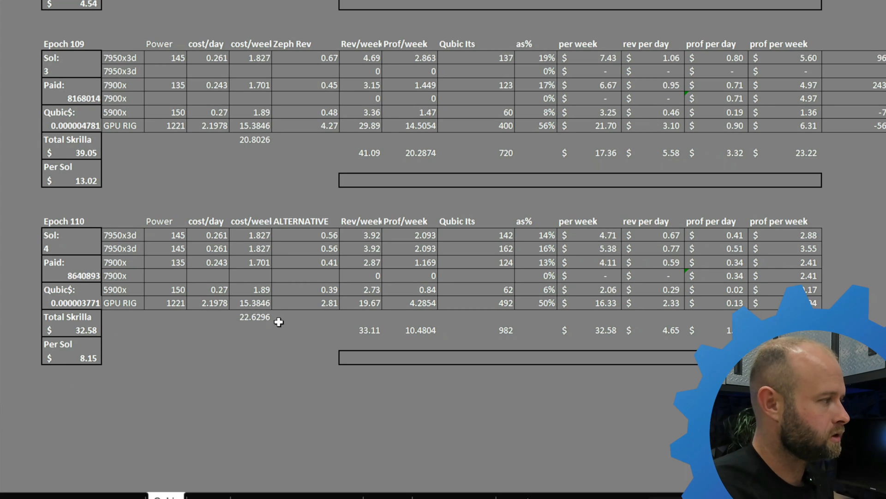
pyautogui.scroll(3)
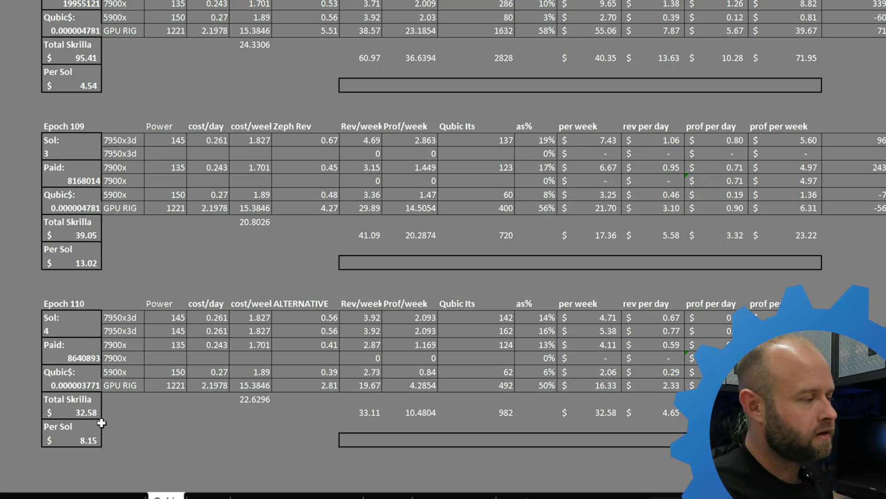
pyautogui.scroll(3)
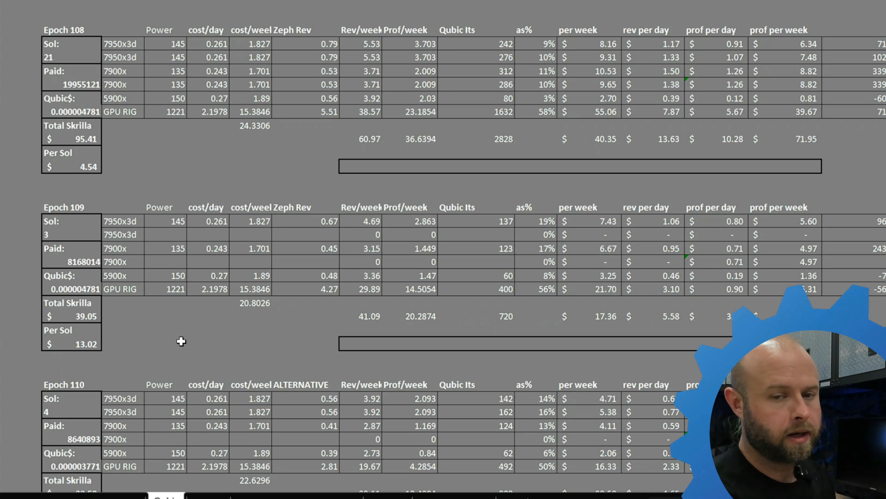
pyautogui.scroll(-3)
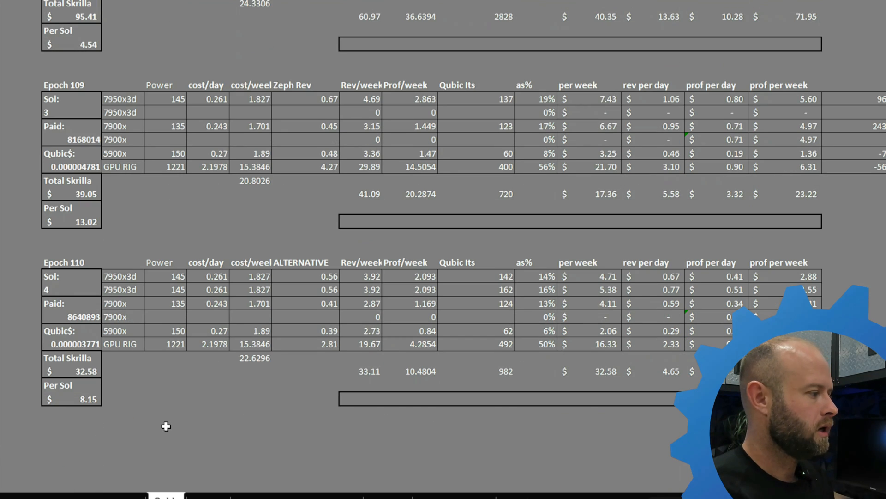
pyautogui.moveTo(184, 415)
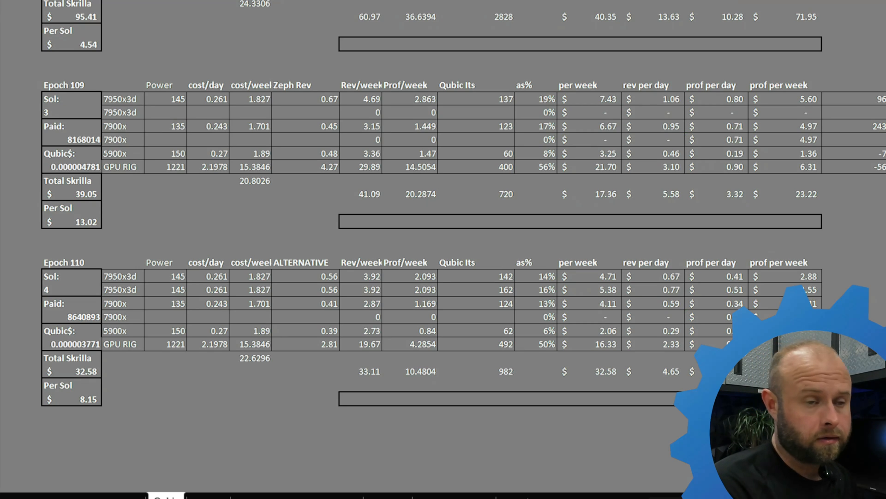
pyautogui.moveTo(871, 311)
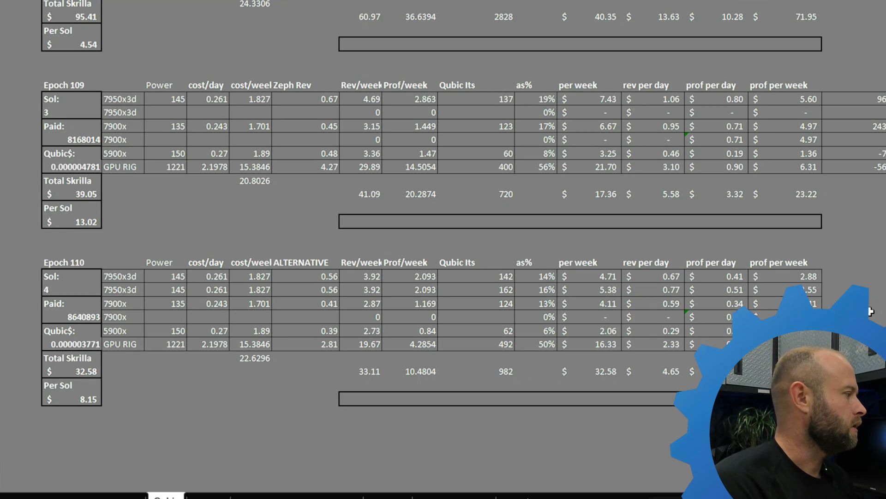
pyautogui.moveTo(848, 247)
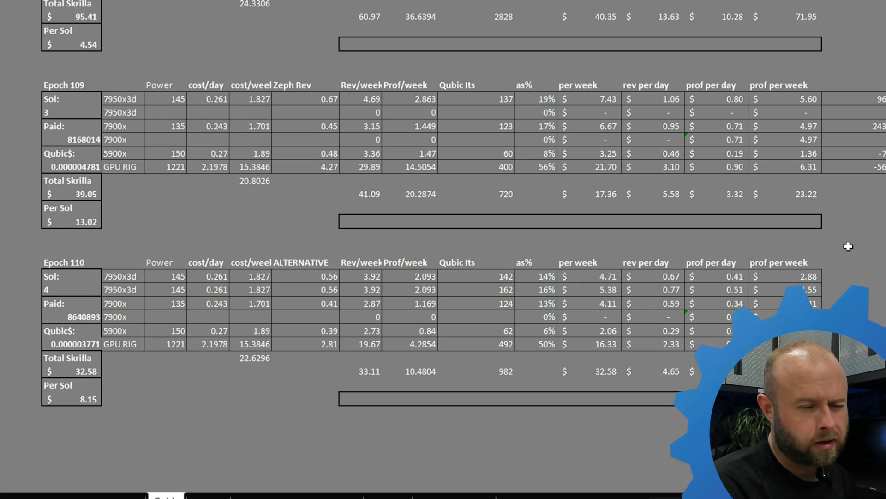
pyautogui.moveTo(636, 212)
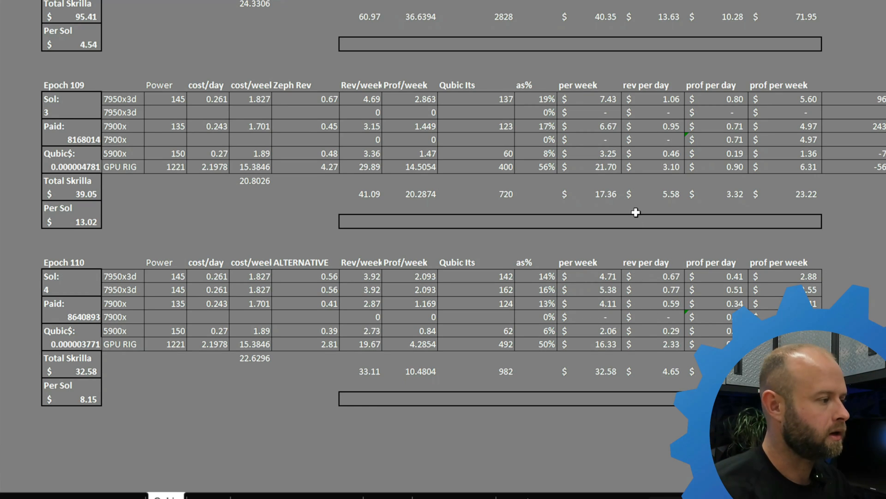
pyautogui.moveTo(314, 405)
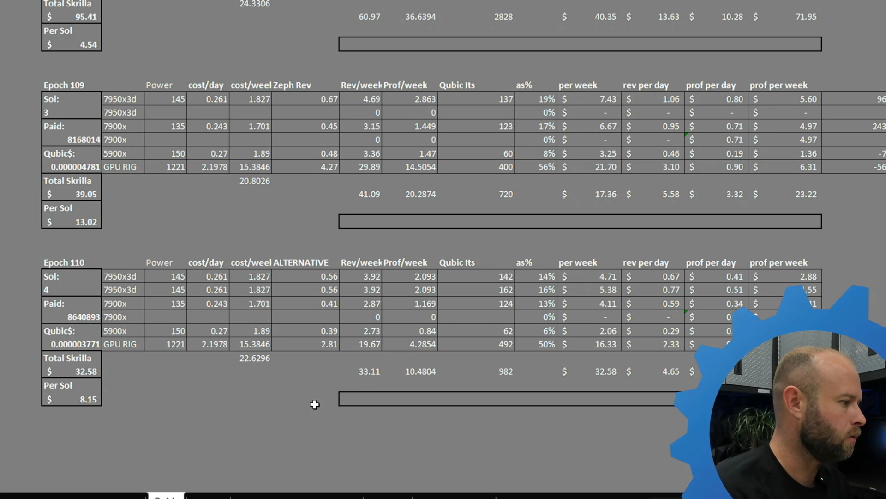
pyautogui.moveTo(226, 412)
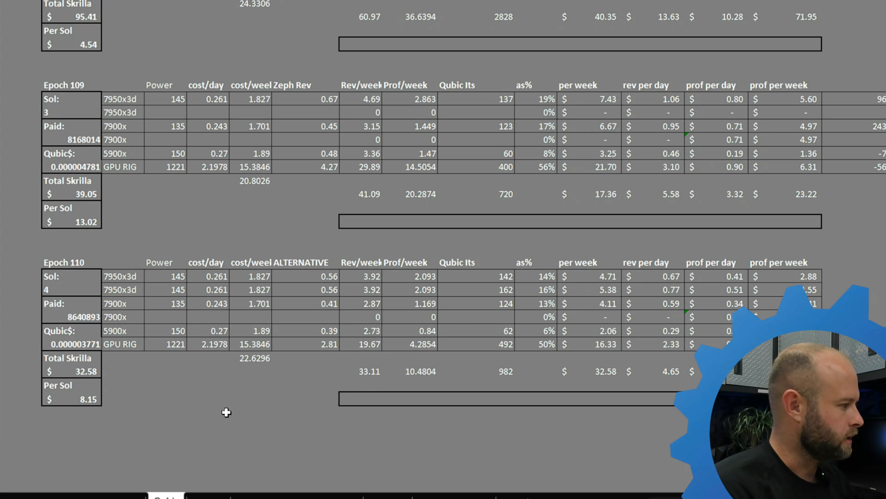
pyautogui.moveTo(222, 375)
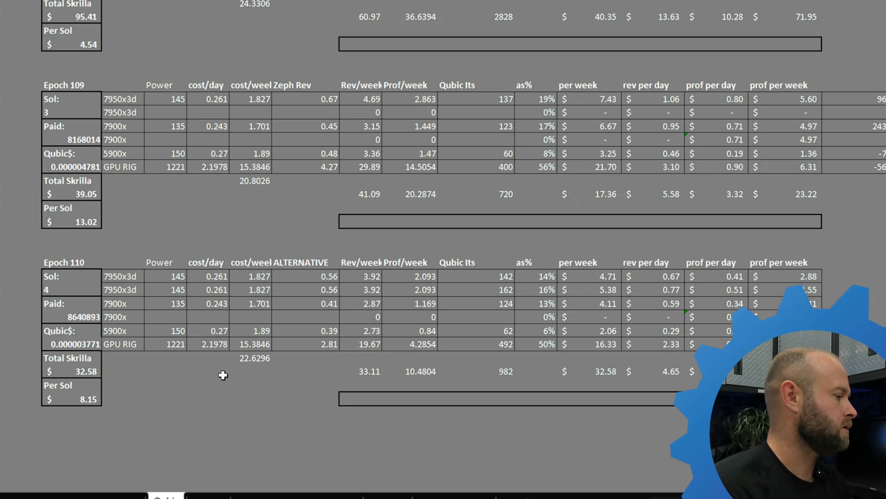
pyautogui.moveTo(225, 395)
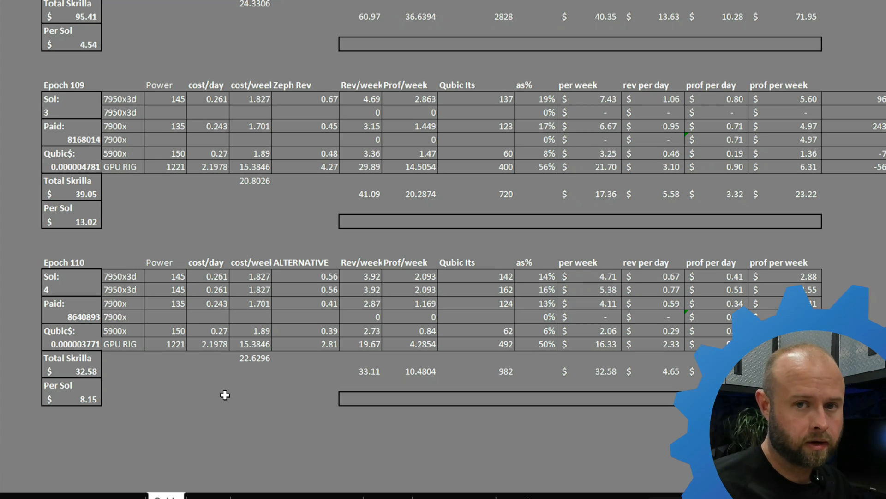
pyautogui.moveTo(261, 403)
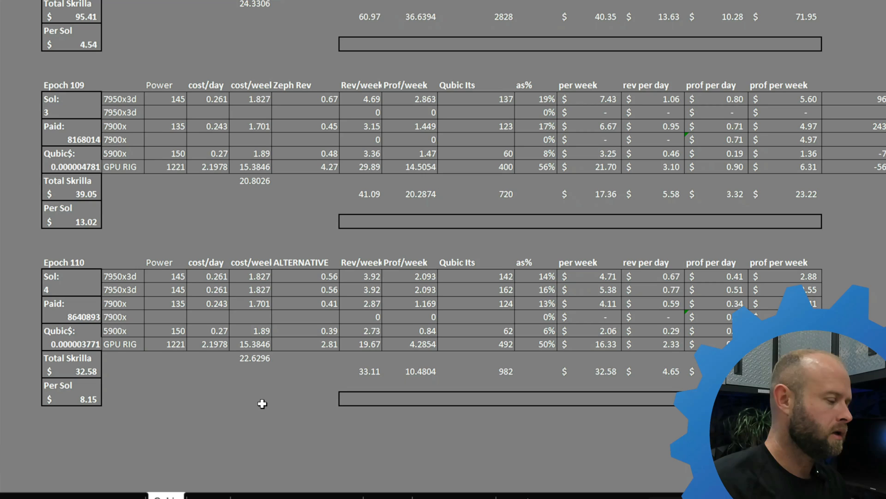
pyautogui.moveTo(174, 198)
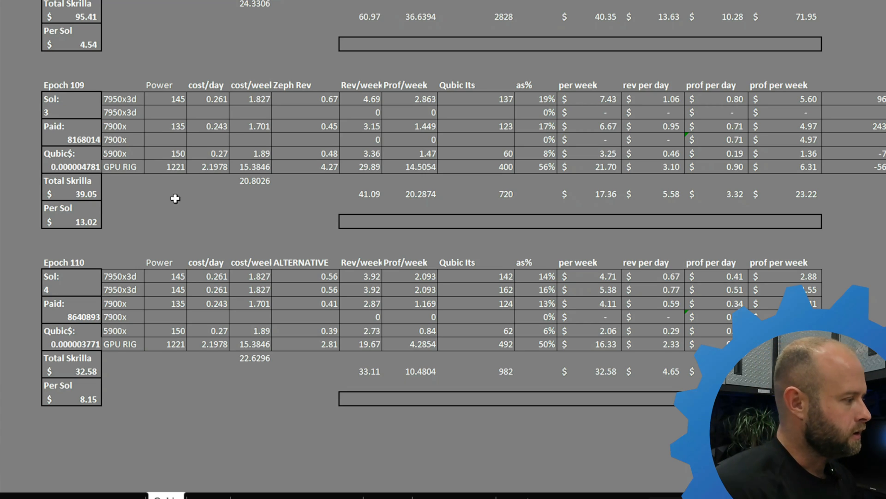
pyautogui.moveTo(475, 385)
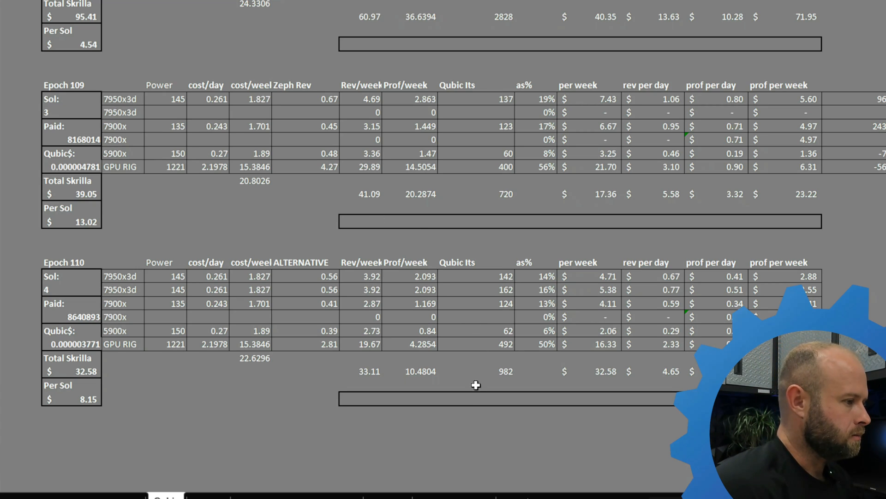
pyautogui.moveTo(276, 430)
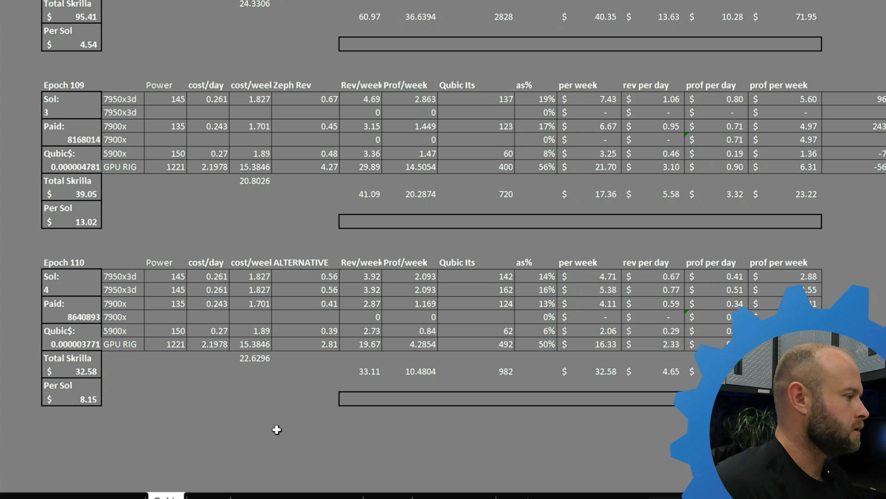
pyautogui.moveTo(307, 371)
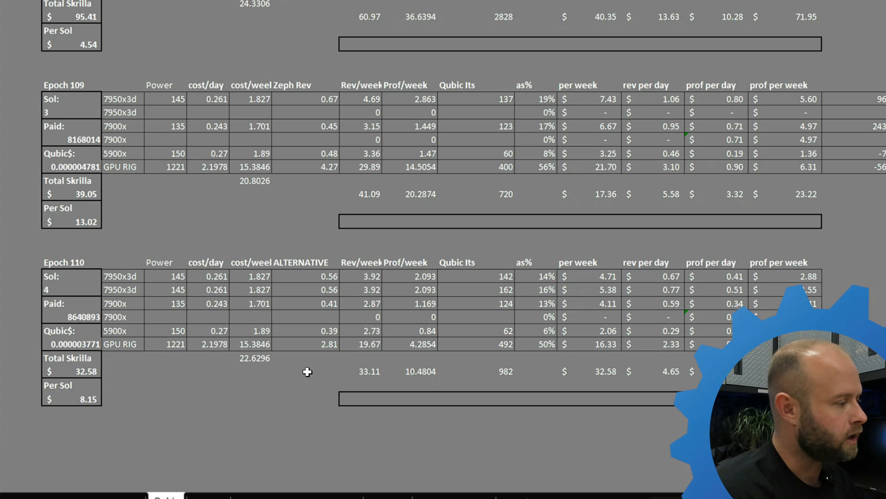
pyautogui.moveTo(253, 424)
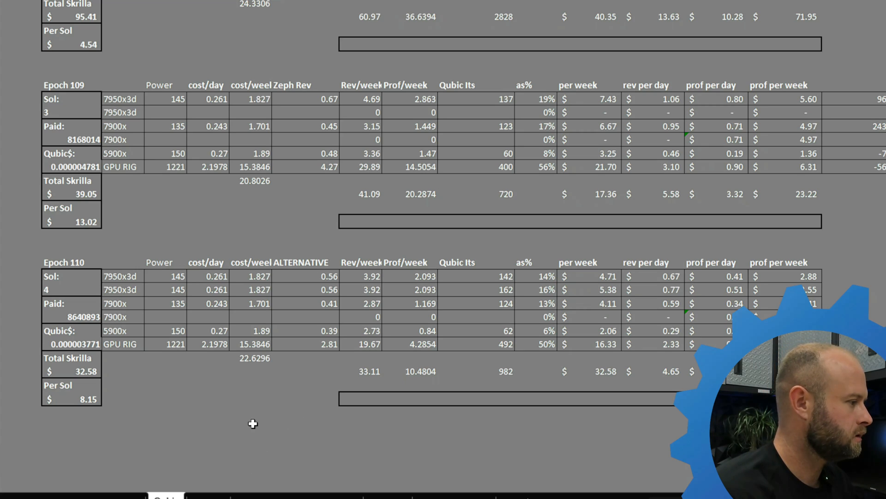